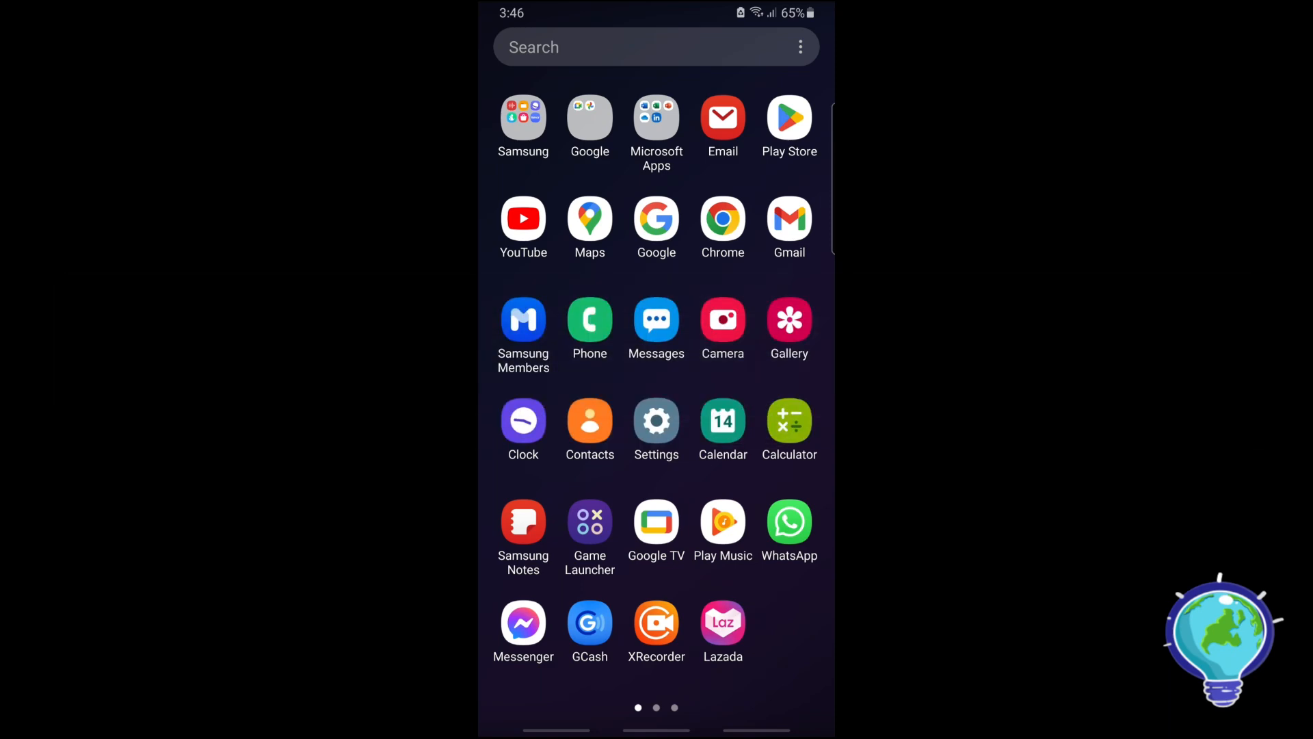
# Launch Google Play Store from the app drawer.
pyautogui.click(788, 117)
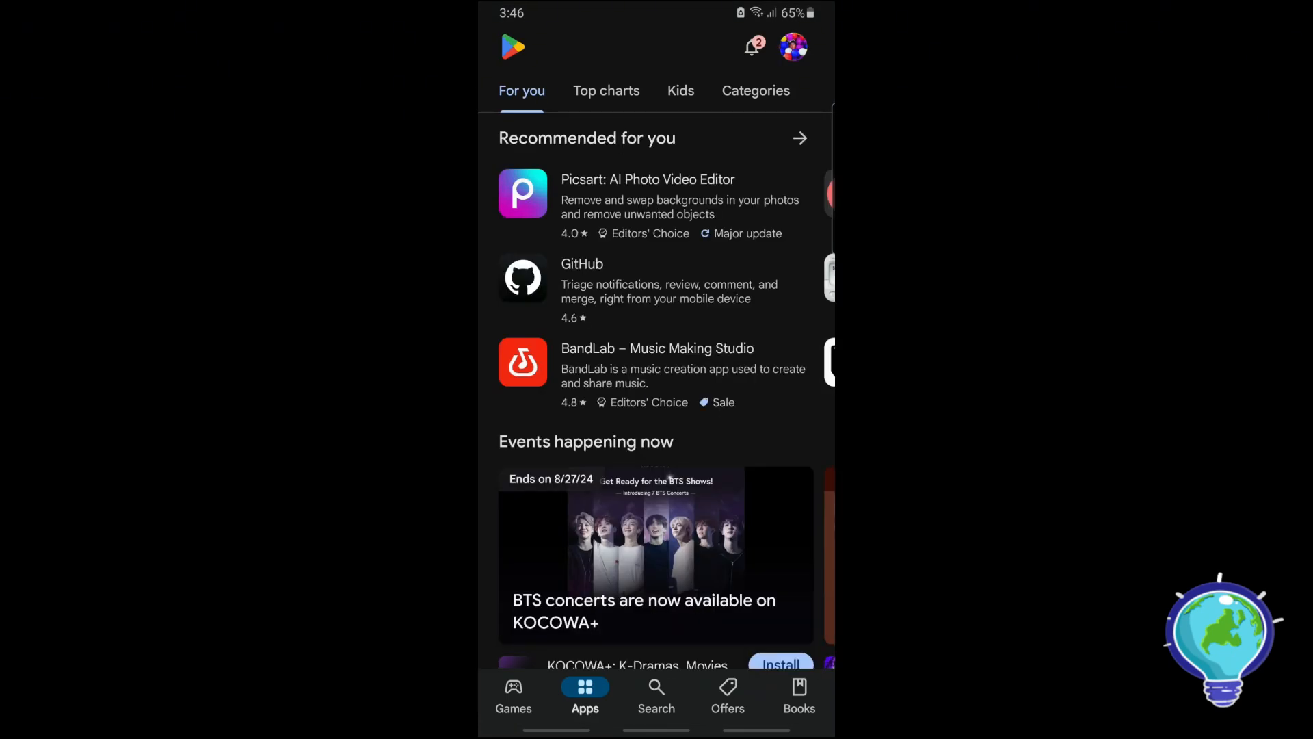
# Search Play Store for 'ins' and open Instagram's listing showing an update.
pyautogui.click(656, 695)
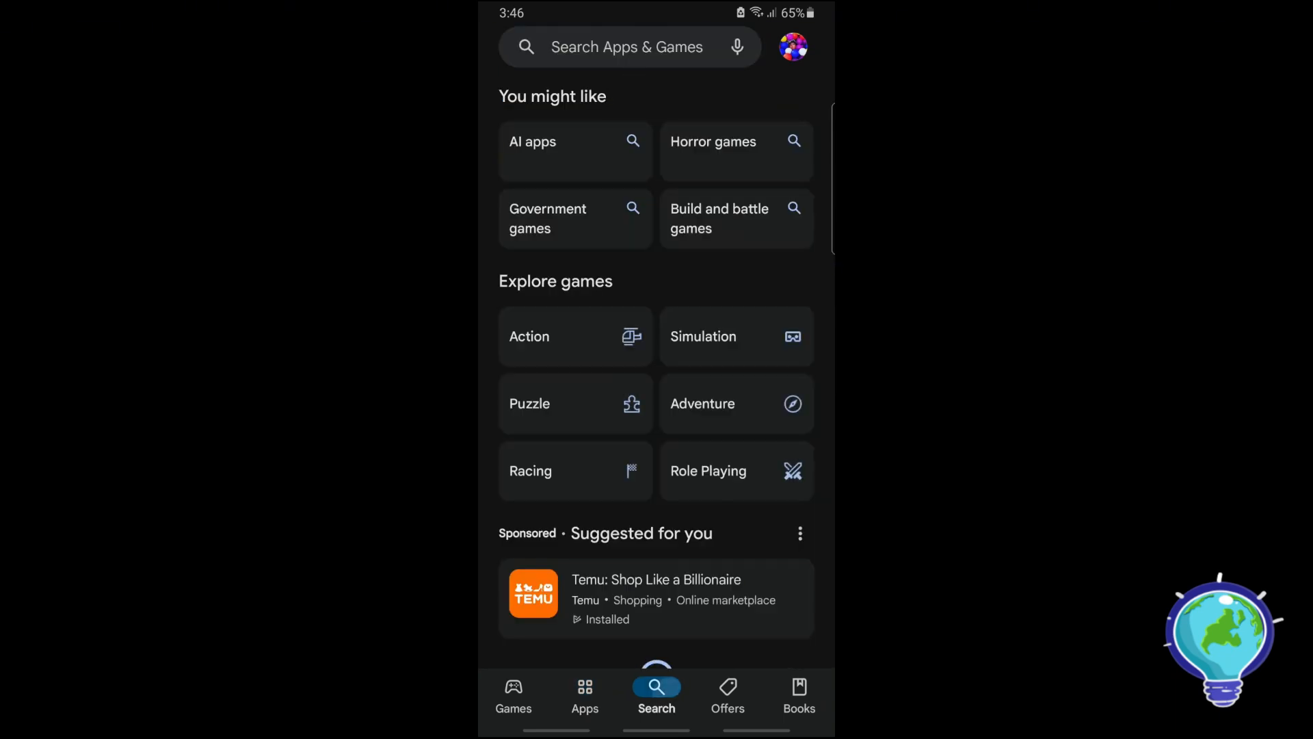
pyautogui.click(627, 46)
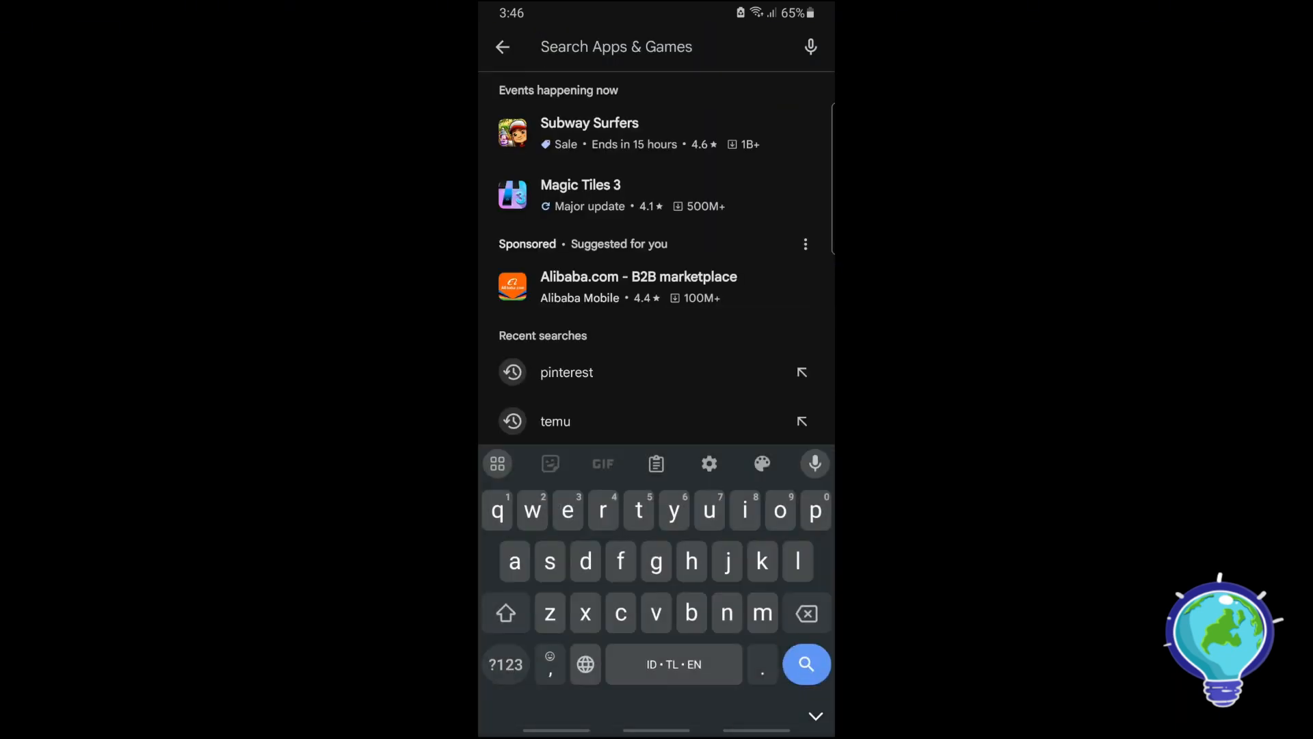
pyautogui.write('ins')
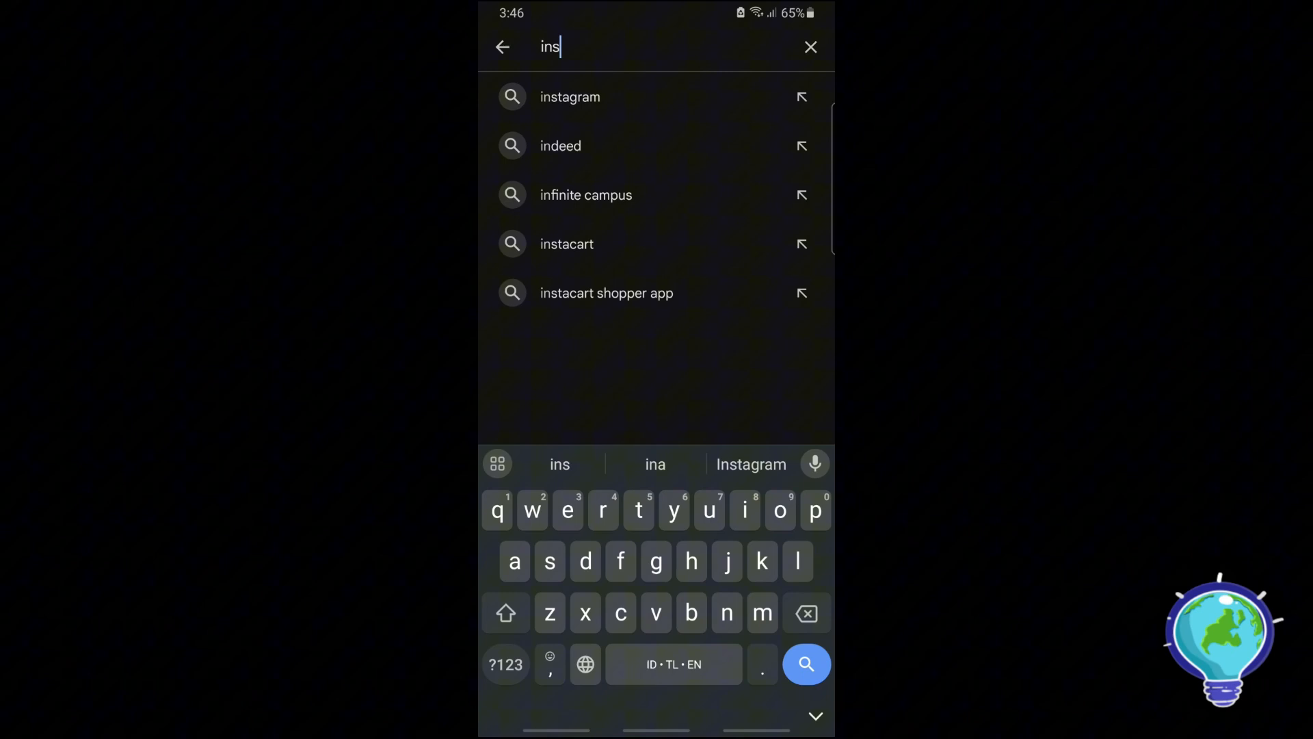
pyautogui.click(569, 97)
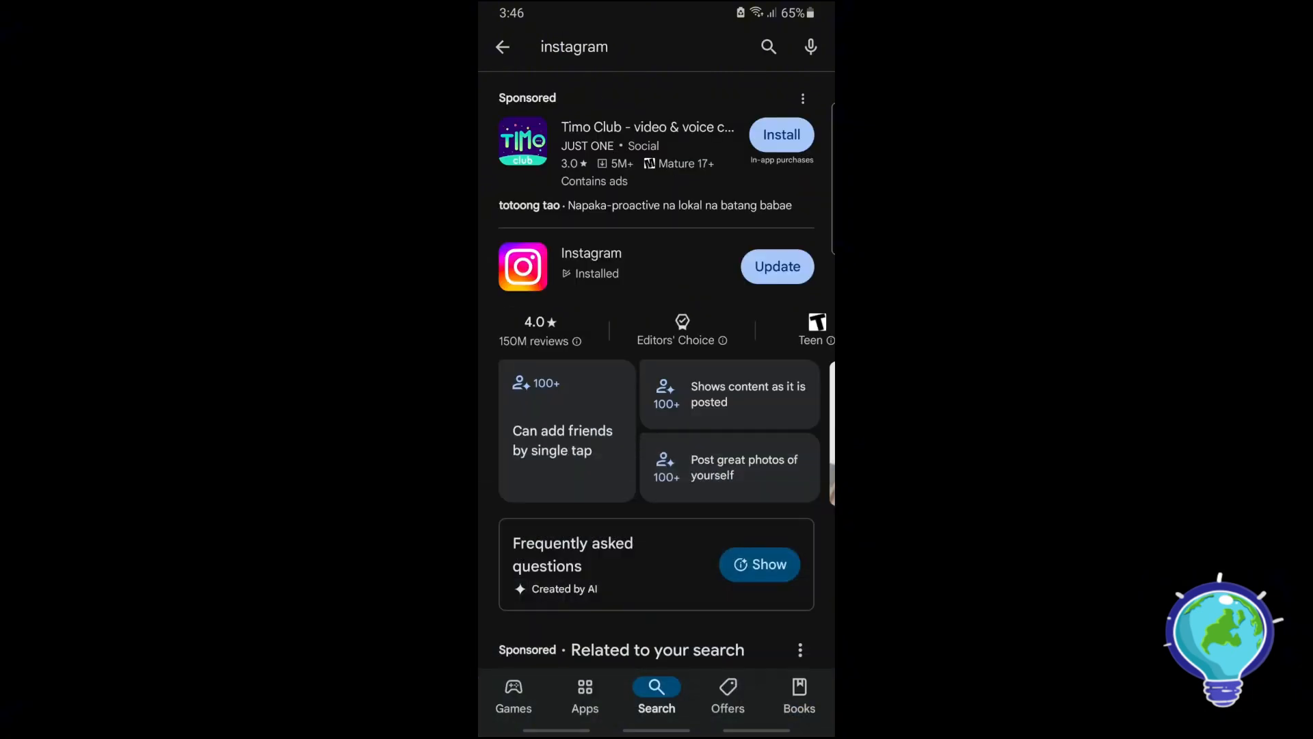
pyautogui.click(590, 266)
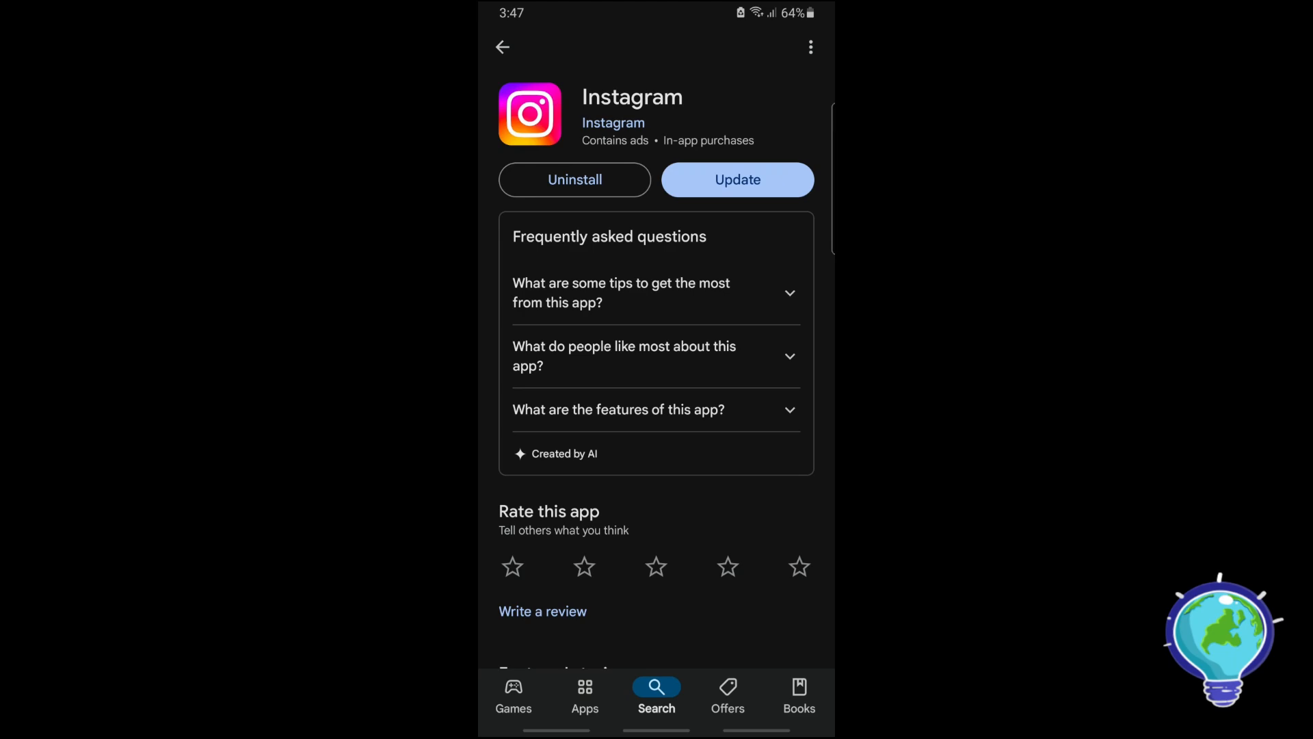
# Go back to the phone's home screen.
pyautogui.press('Home')
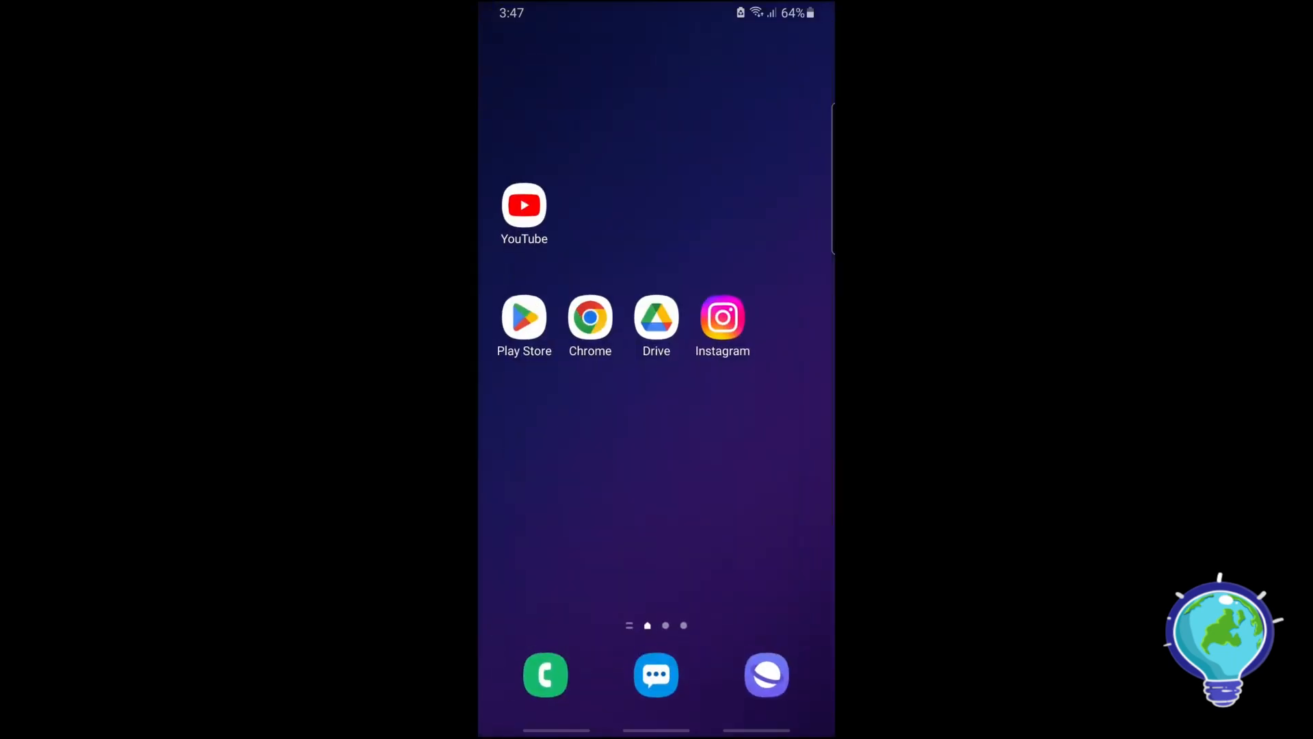
# Open Settings from the app drawer and go to the Apps list.
pyautogui.scroll(3)
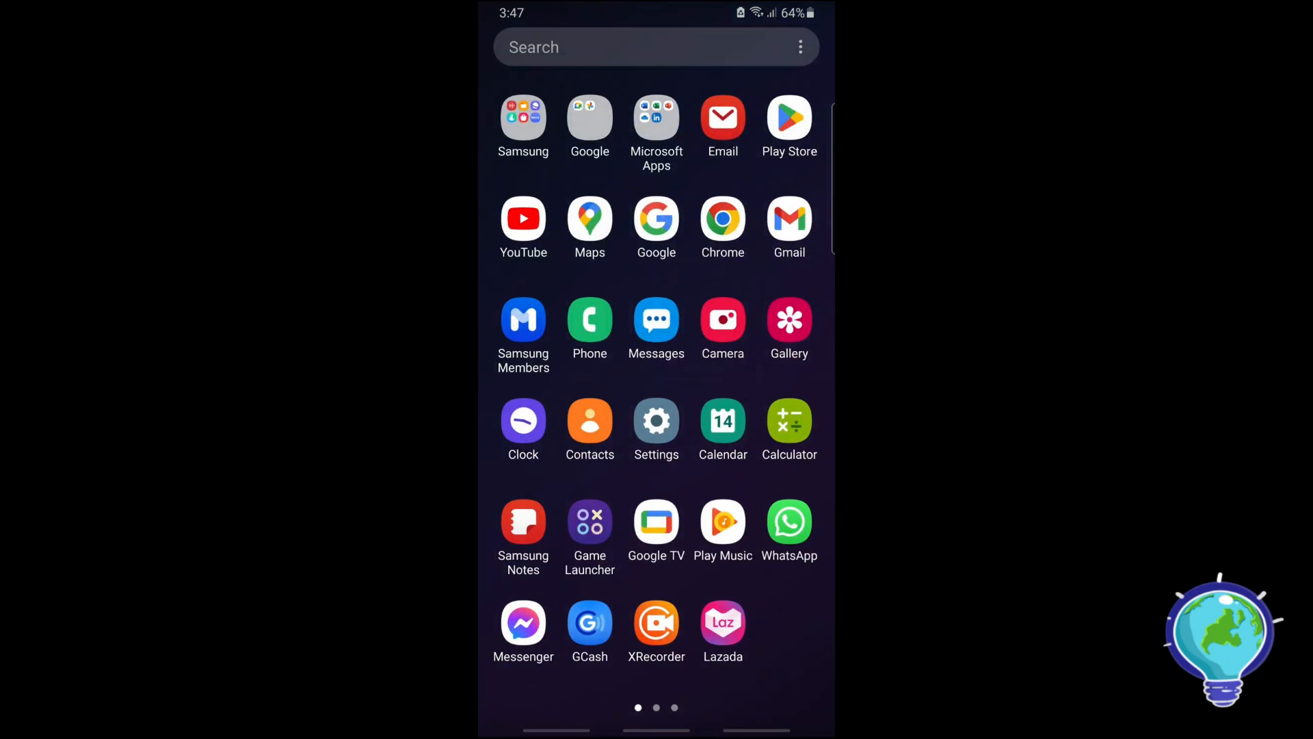
pyautogui.click(656, 422)
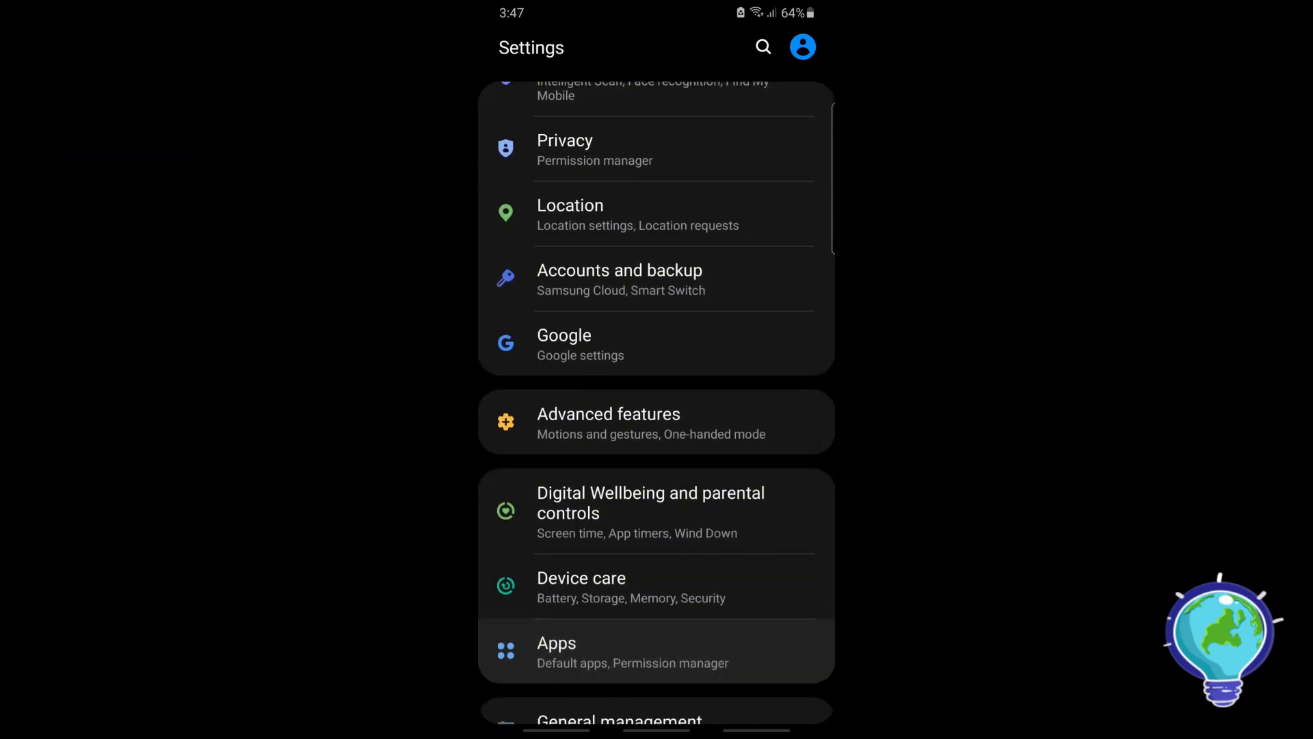
pyautogui.click(556, 652)
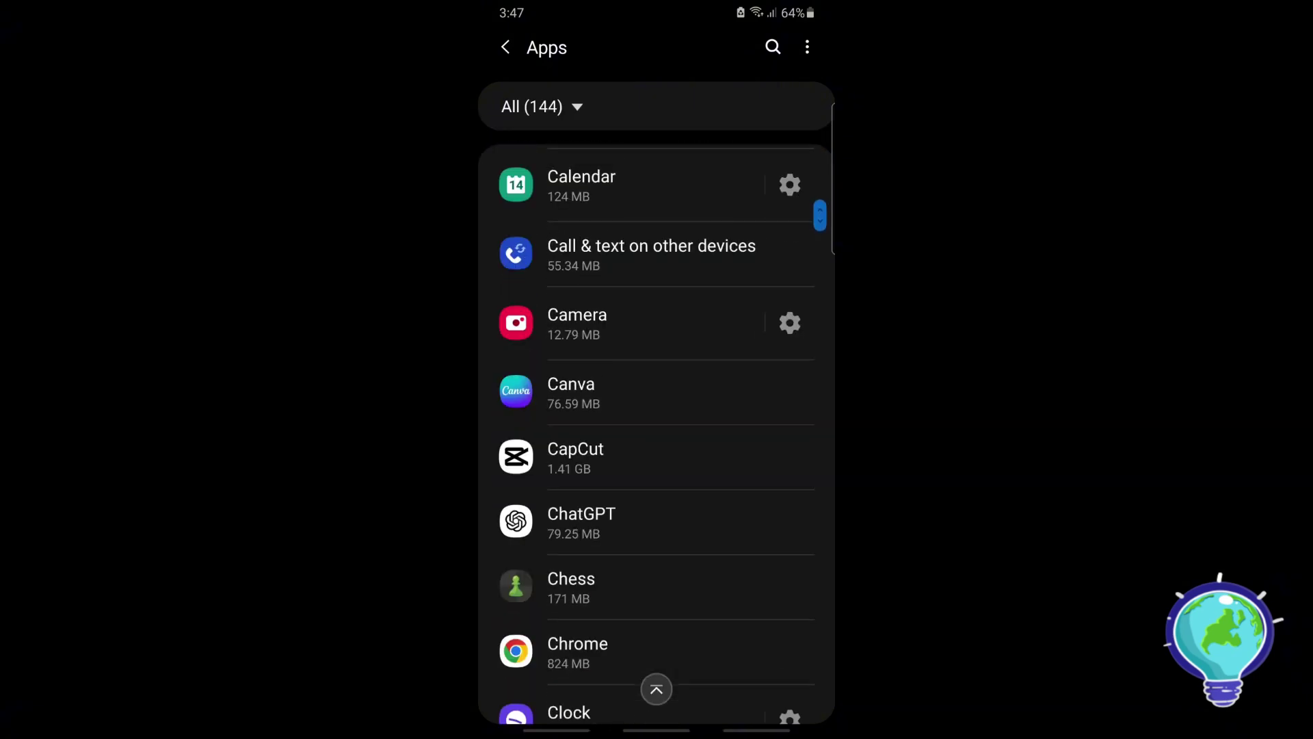
# Scroll the installed apps down to Instagram and open its app settings.
pyautogui.scroll(-3)
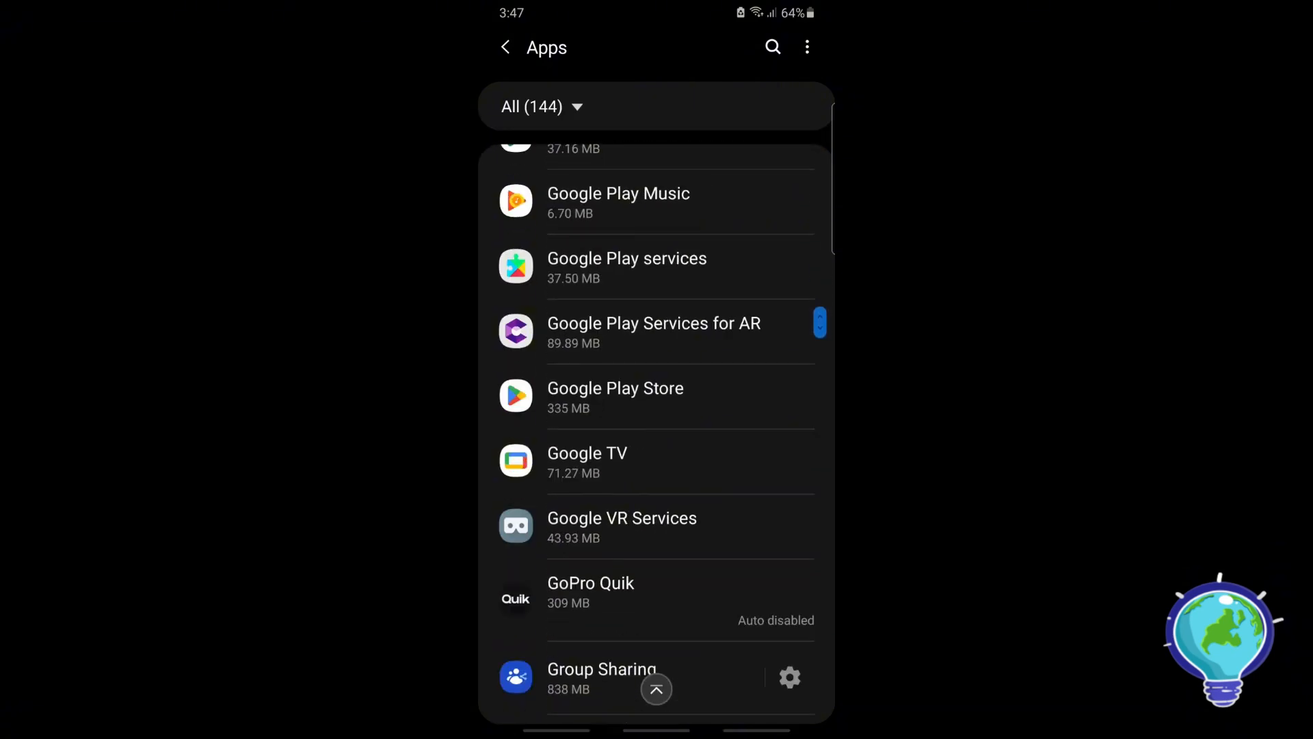
pyautogui.scroll(-3)
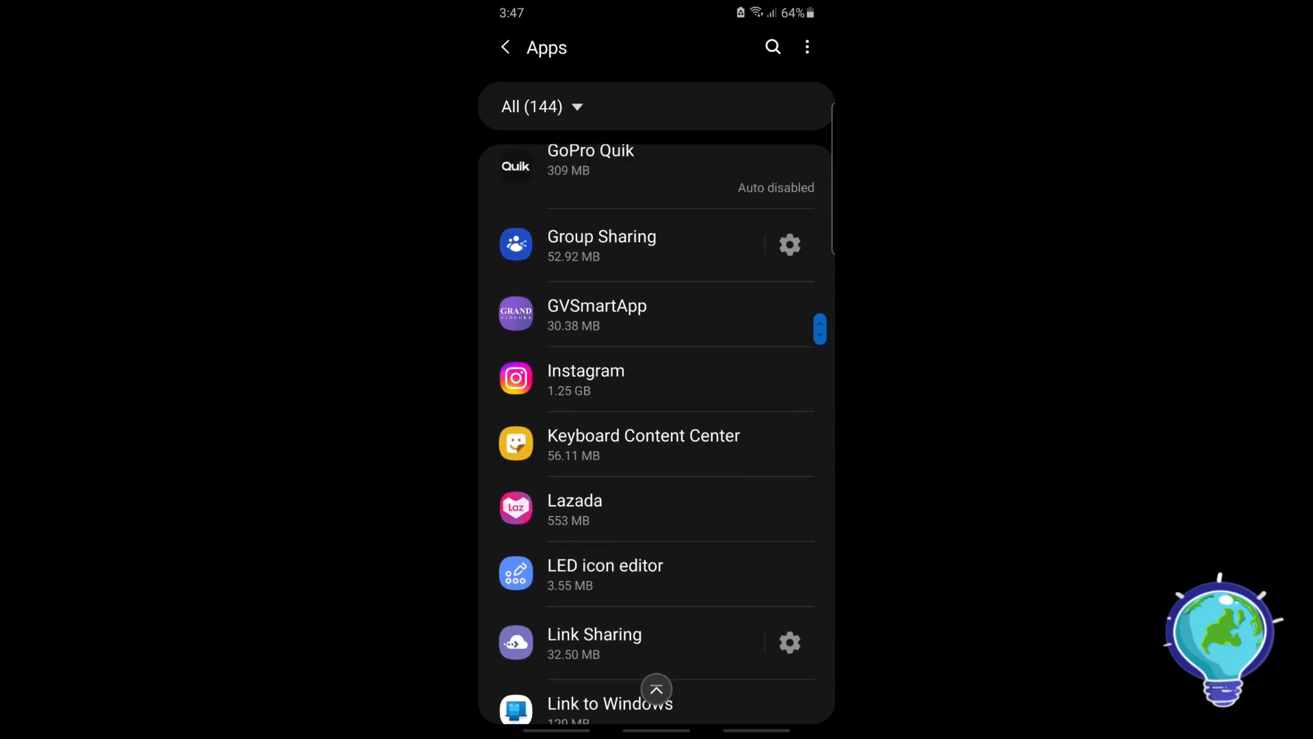
pyautogui.scroll(-3)
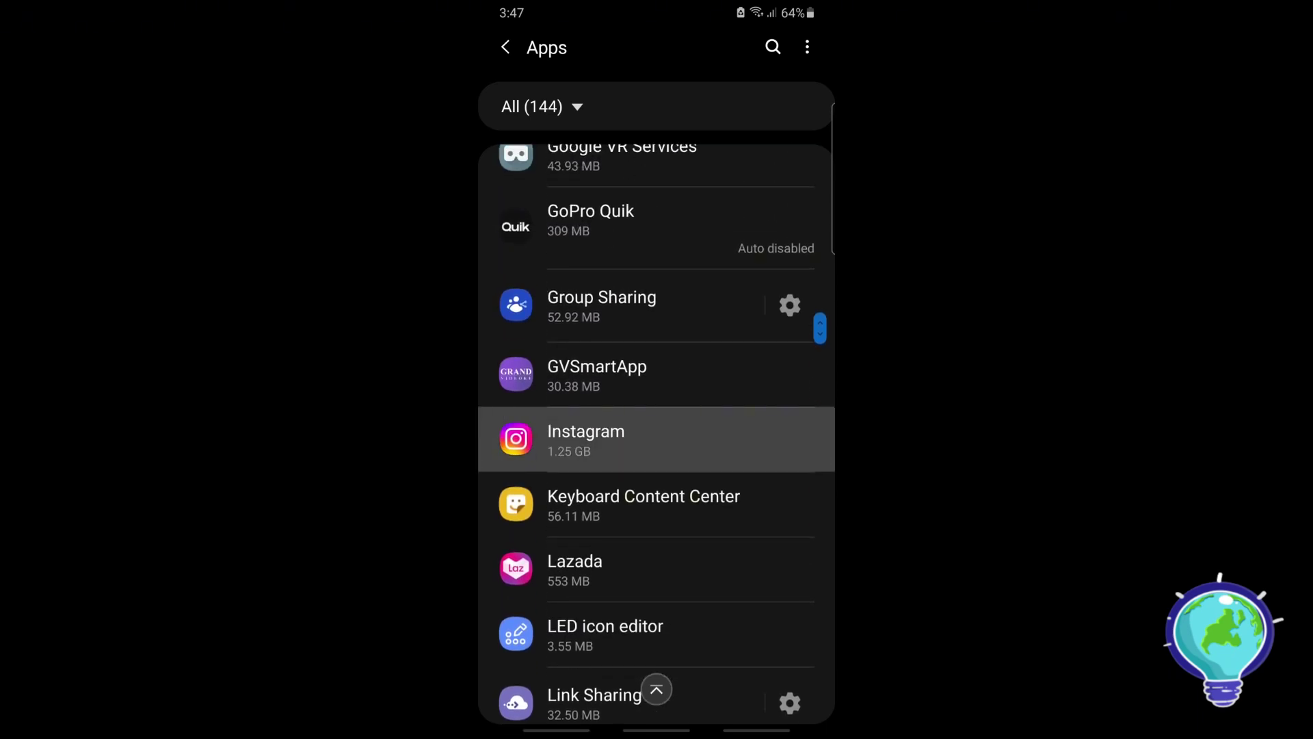
pyautogui.click(586, 439)
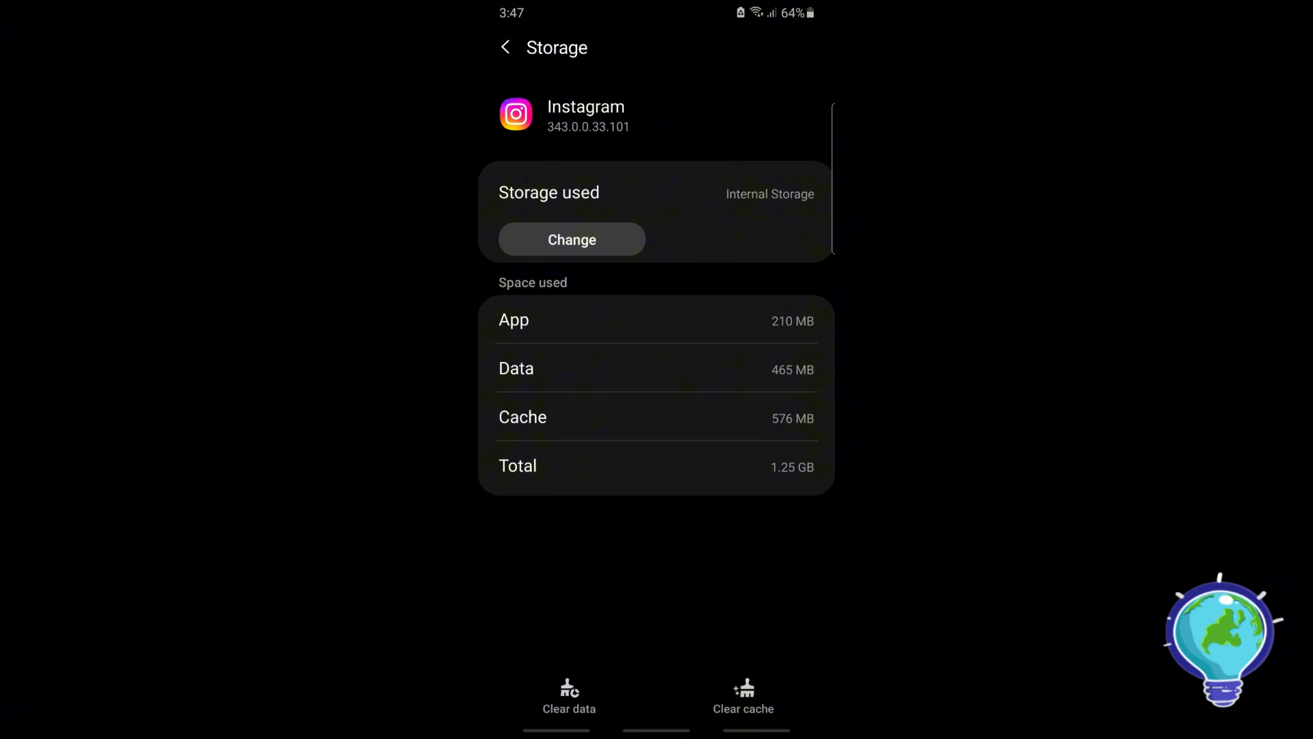
# Clear Instagram's stored data and confirm with OK.
pyautogui.click(569, 698)
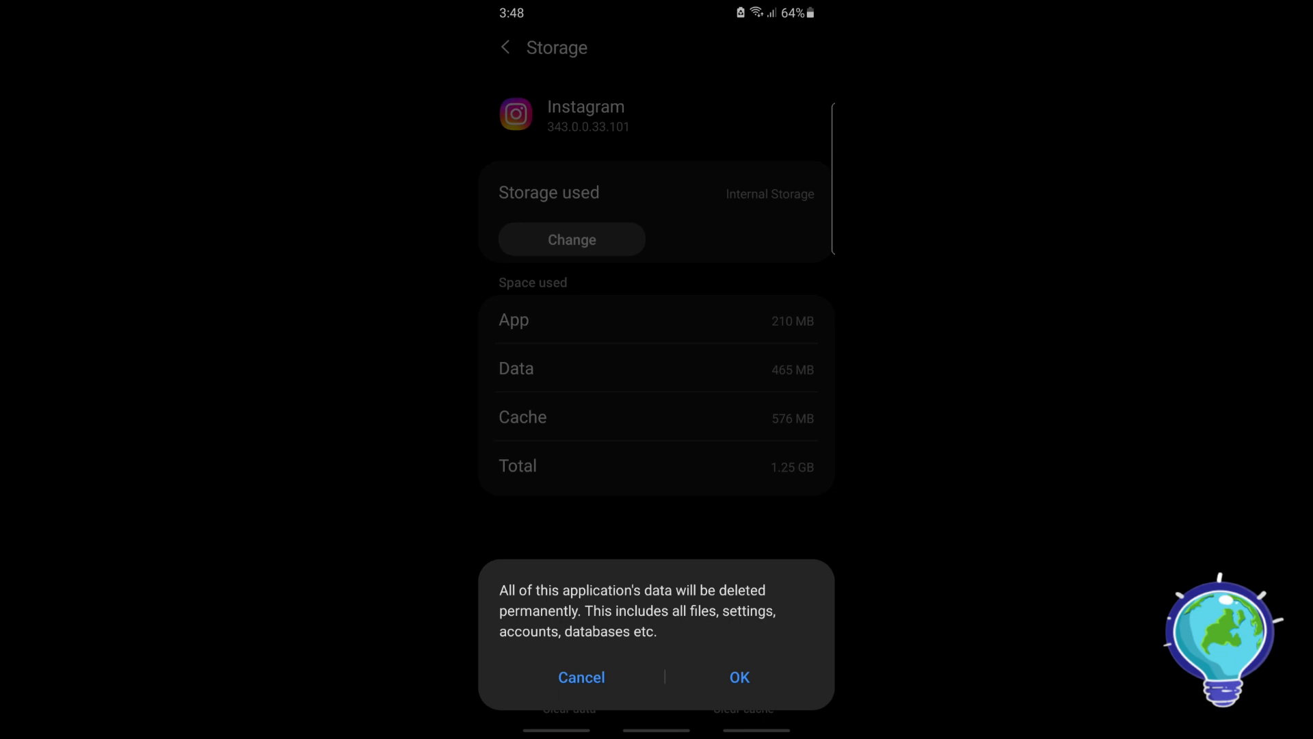
pyautogui.click(581, 676)
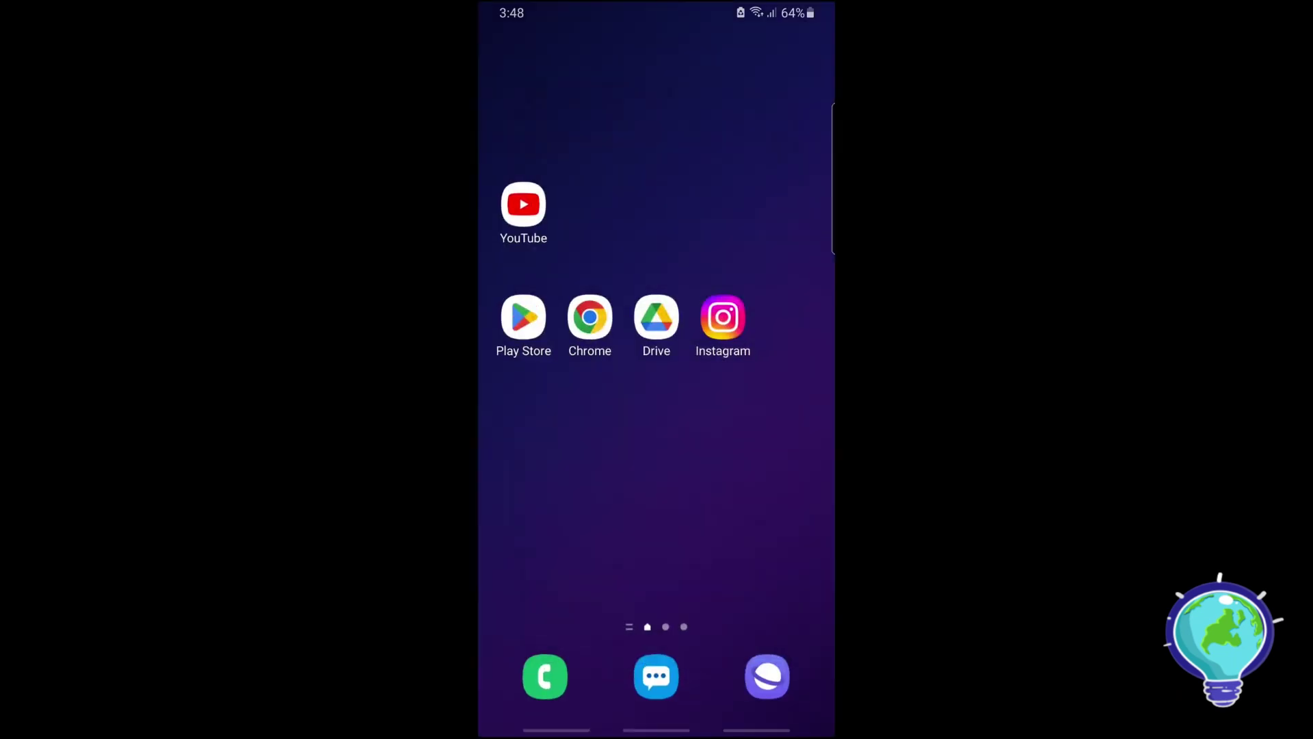
# Find Instagram in the app drawer and show its quick options menu.
pyautogui.scroll(3)
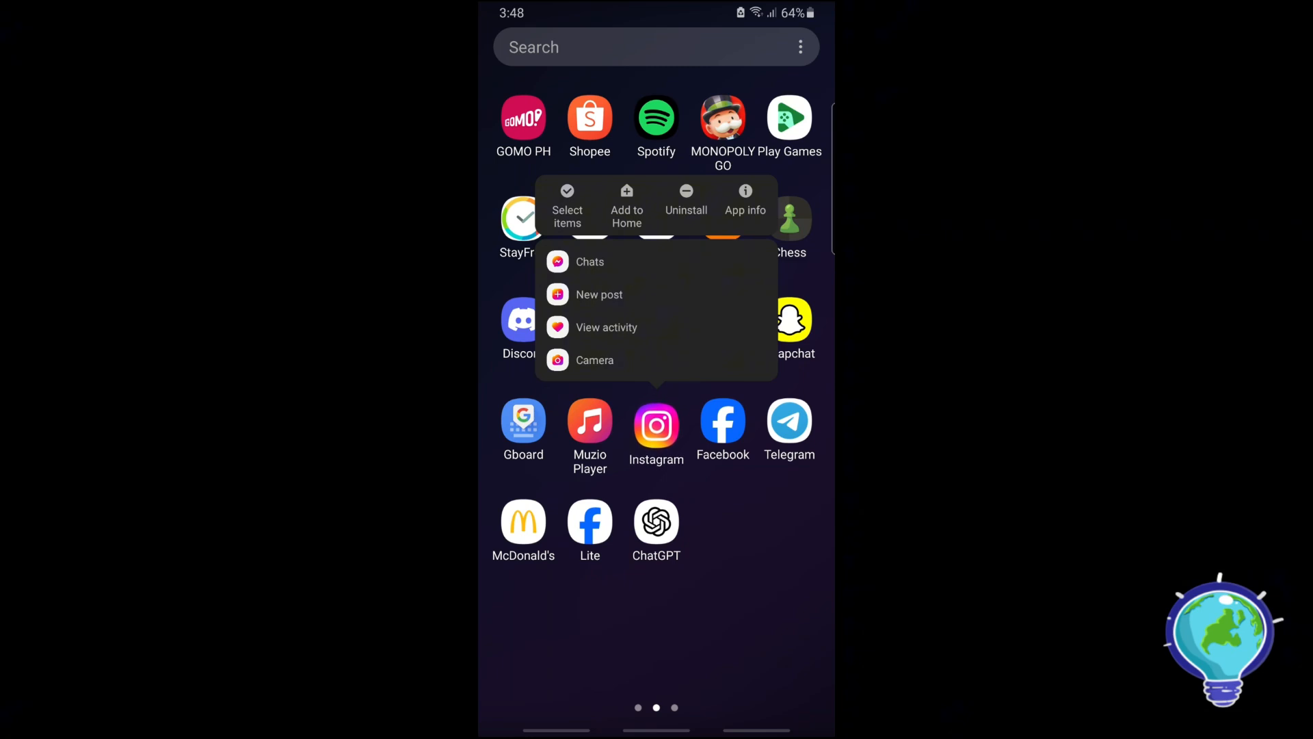
pyautogui.click(655, 627)
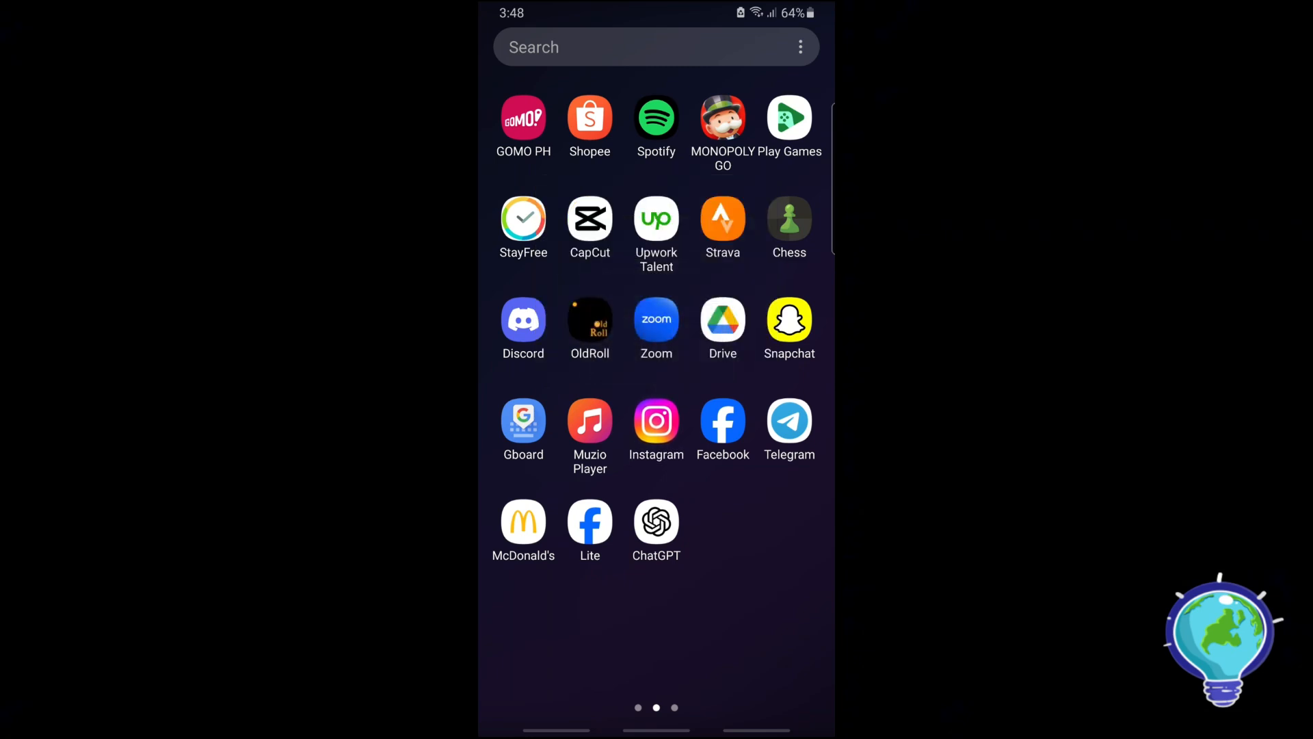